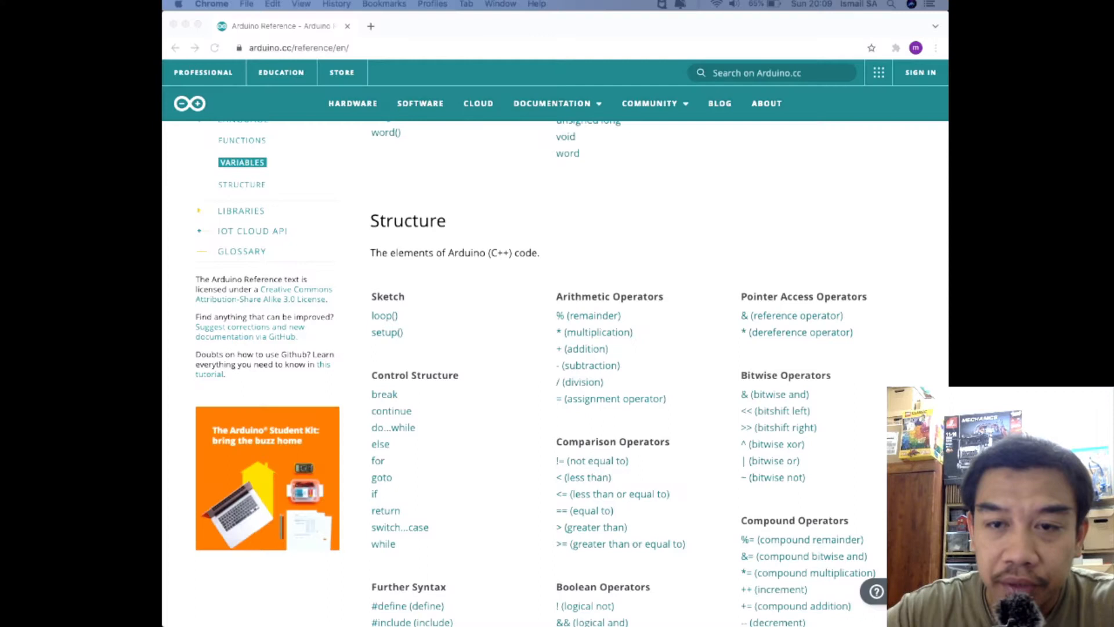
{"action": "mouse_move", "coordinate": [647, 383]}
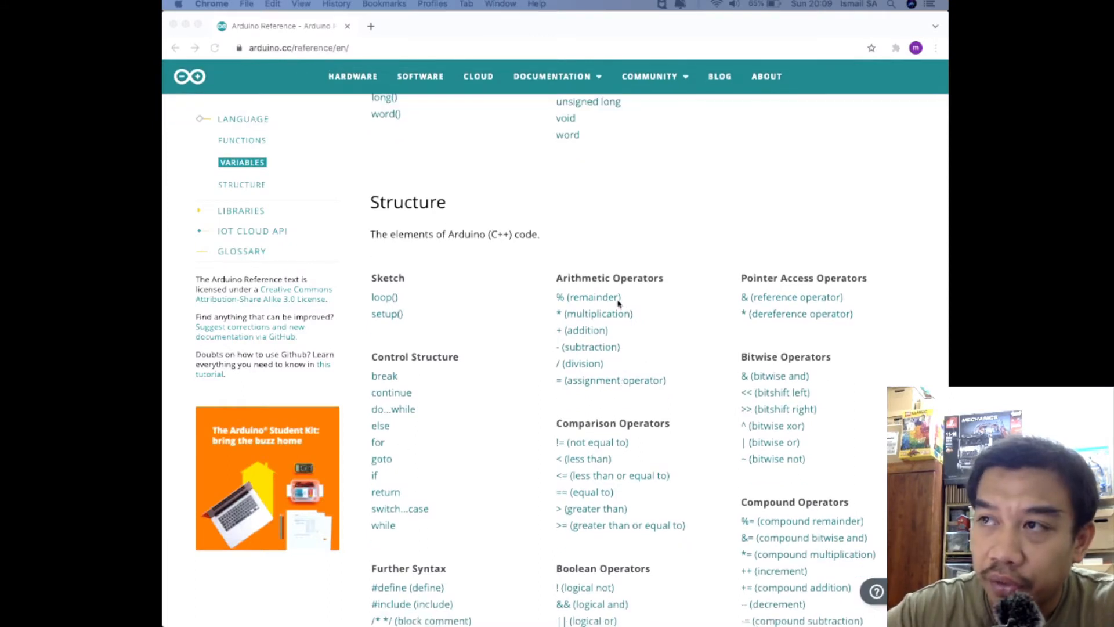
{"action": "mouse_move", "coordinate": [573, 291]}
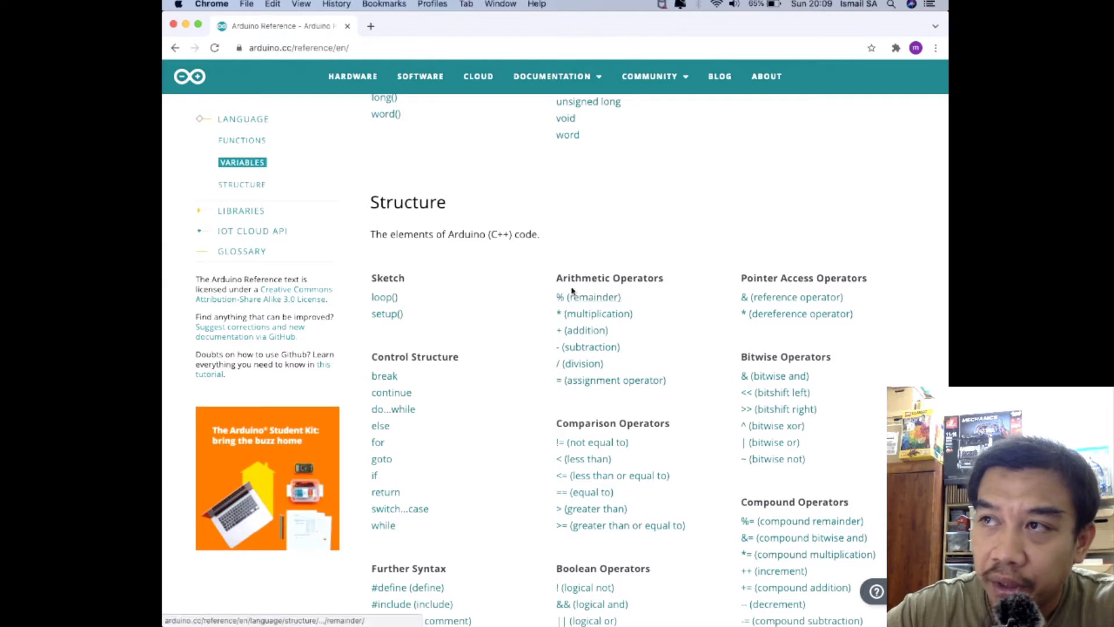
{"action": "mouse_move", "coordinate": [587, 297]}
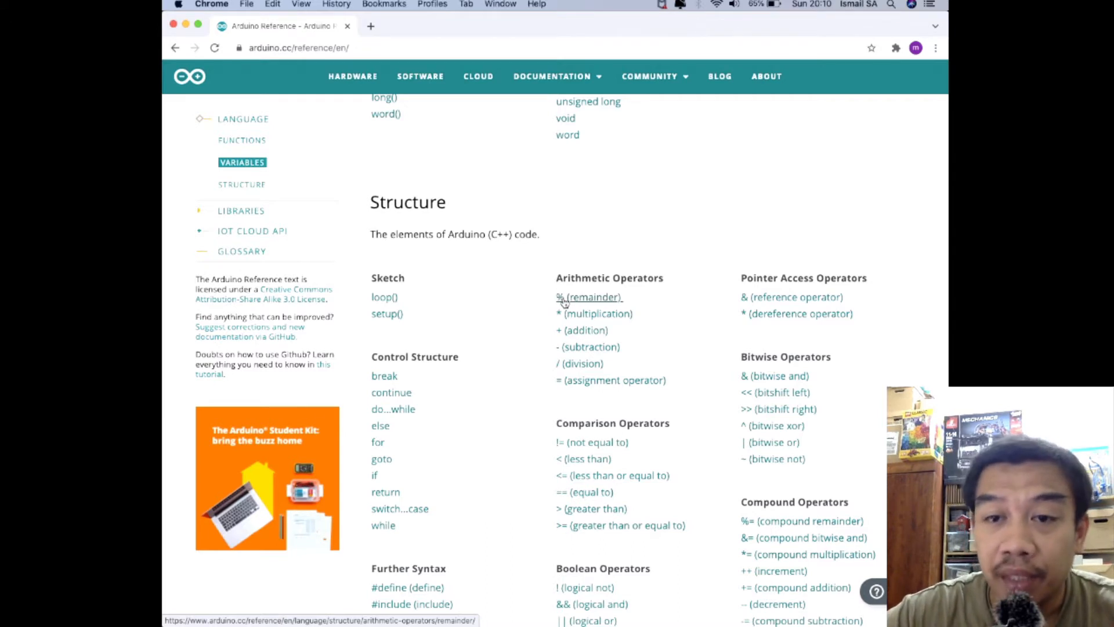
{"action": "left_click", "coordinate": [553, 76]}
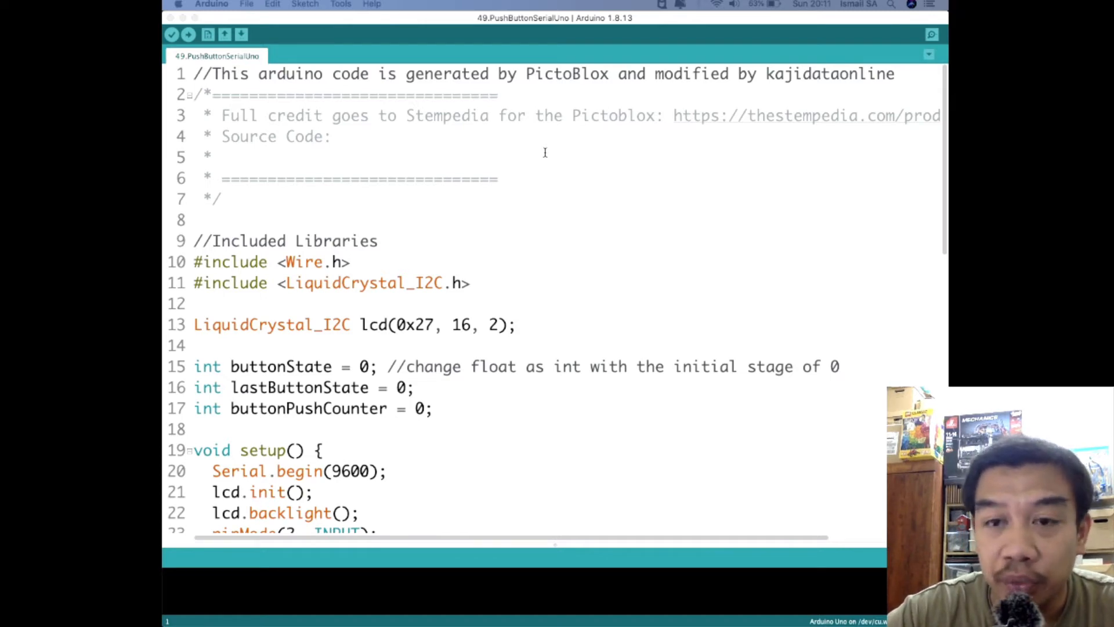
{"action": "scroll", "scroll_direction": "down", "scroll_amount": 3}
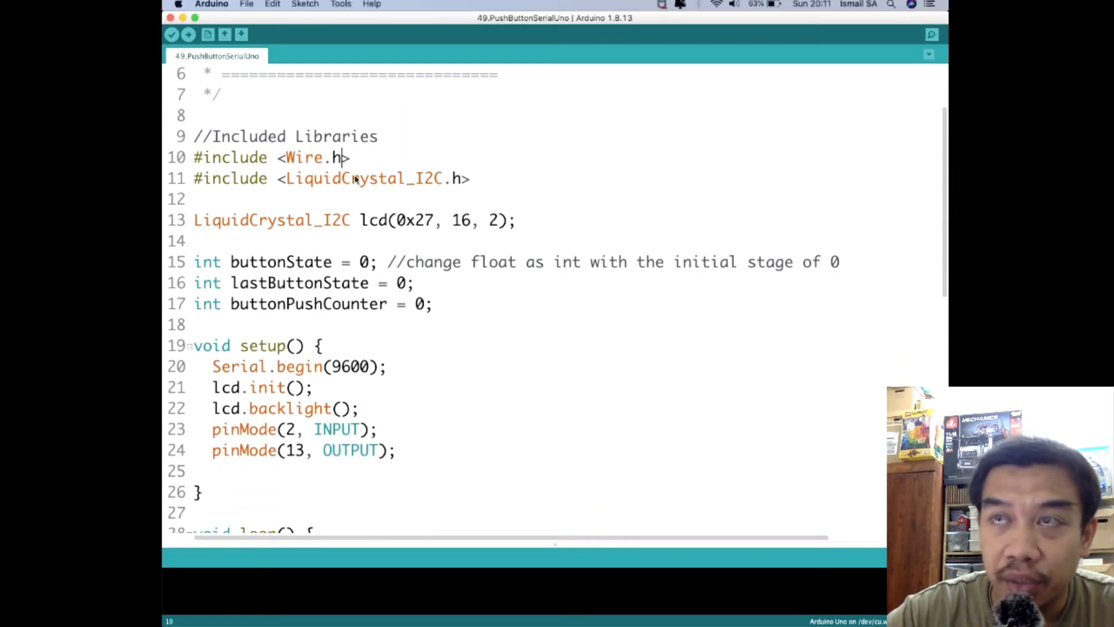
{"action": "mouse_move", "coordinate": [362, 188]}
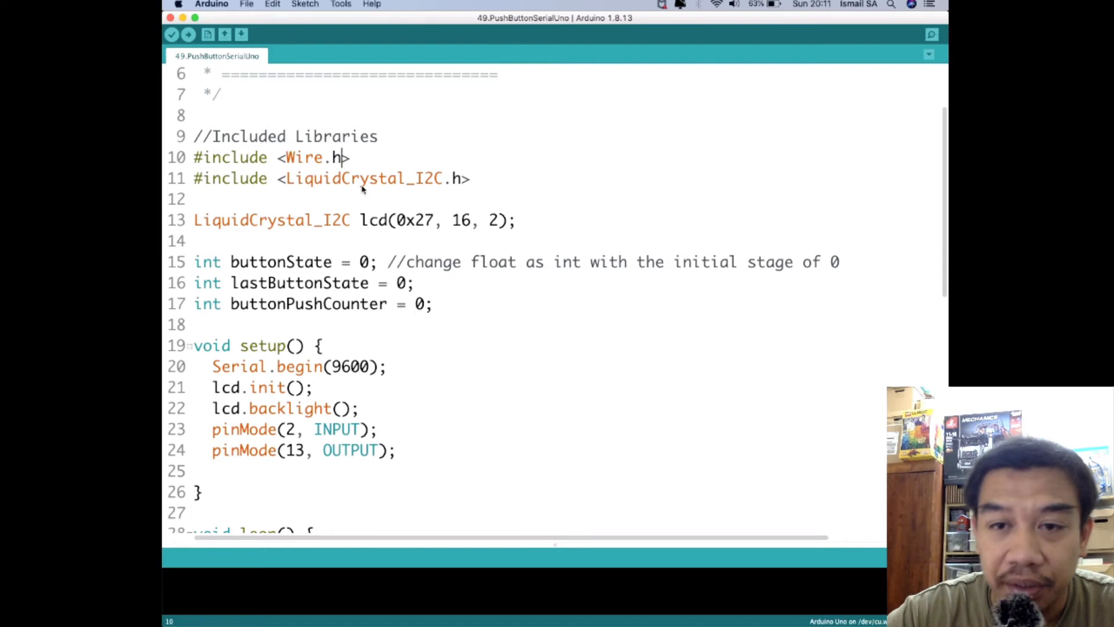
{"action": "mouse_move", "coordinate": [356, 227]}
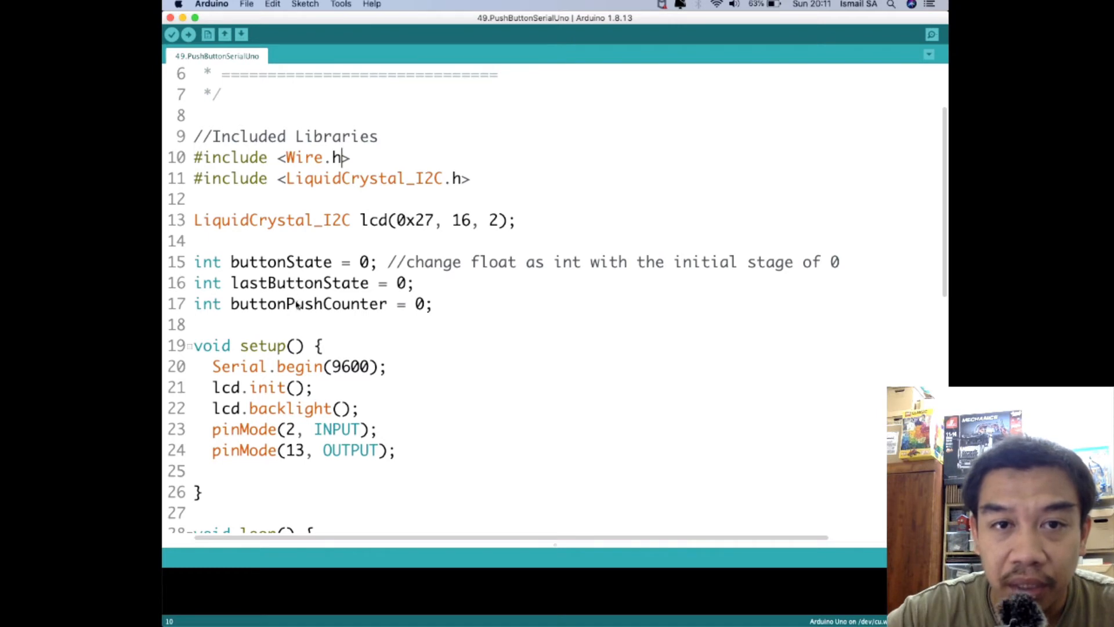
{"action": "mouse_move", "coordinate": [303, 317]}
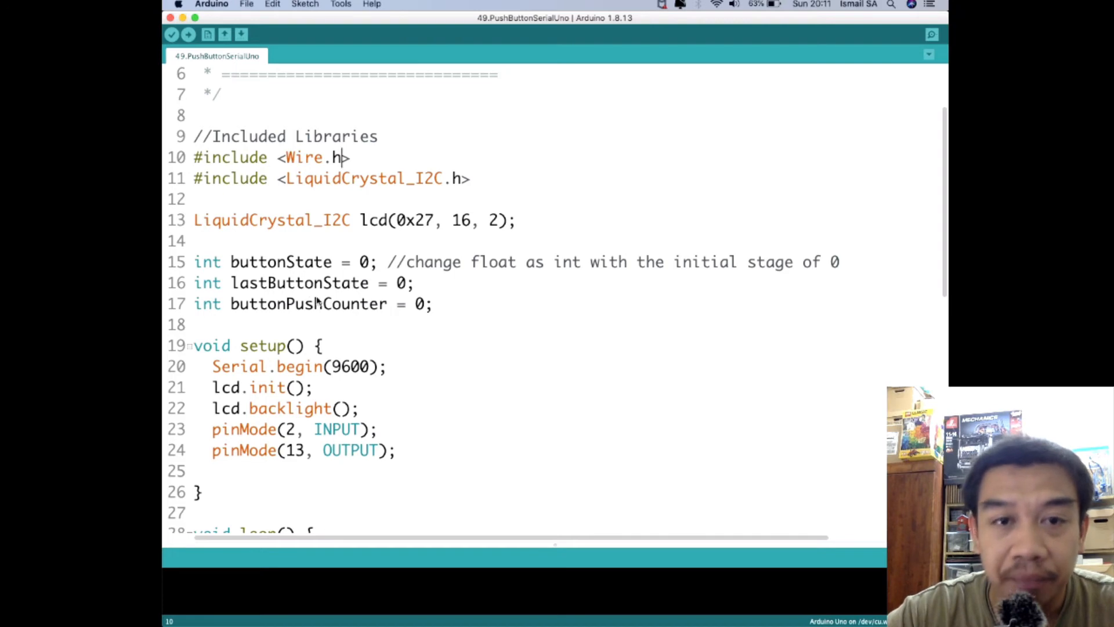
{"action": "scroll", "scroll_direction": "down", "scroll_amount": 3}
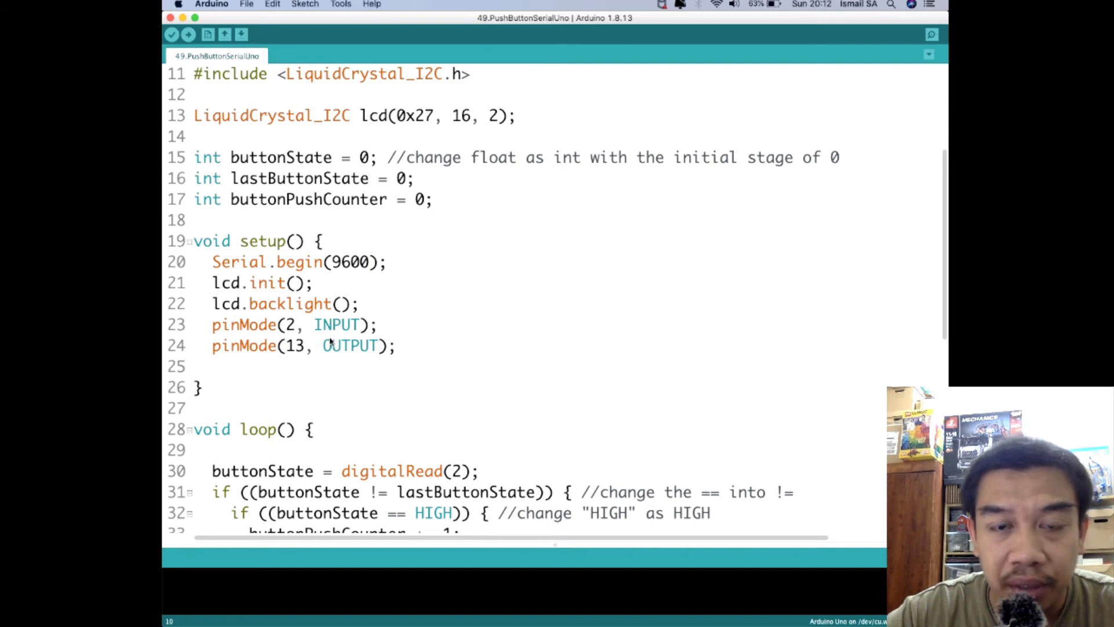
{"action": "scroll", "scroll_direction": "down", "scroll_amount": 3}
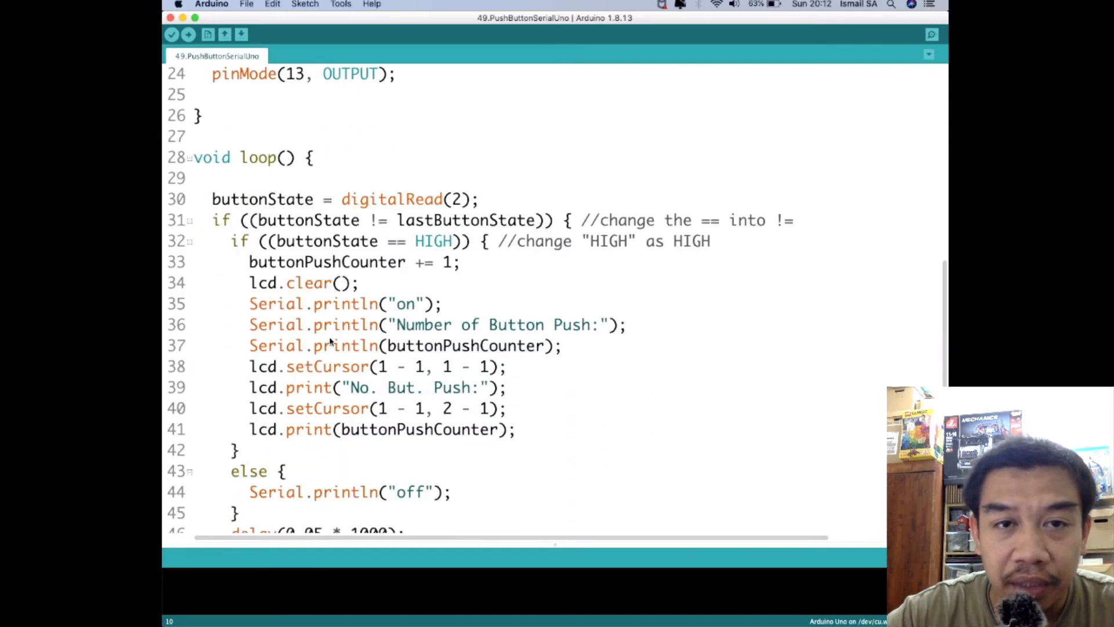
{"action": "scroll", "scroll_direction": "down", "scroll_amount": 3}
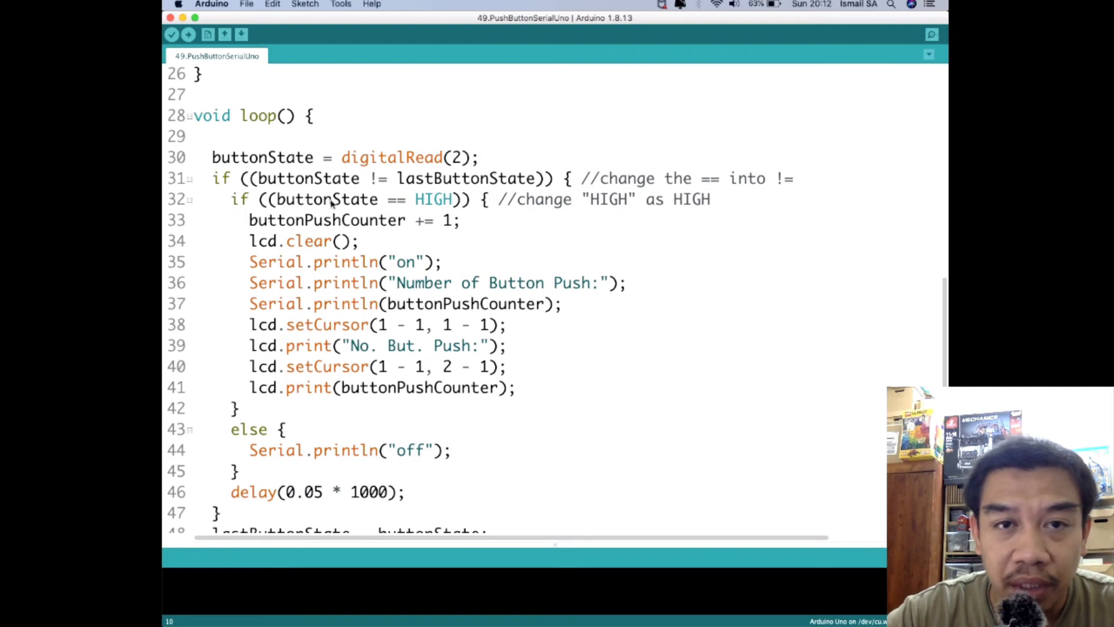
{"action": "mouse_move", "coordinate": [337, 163]}
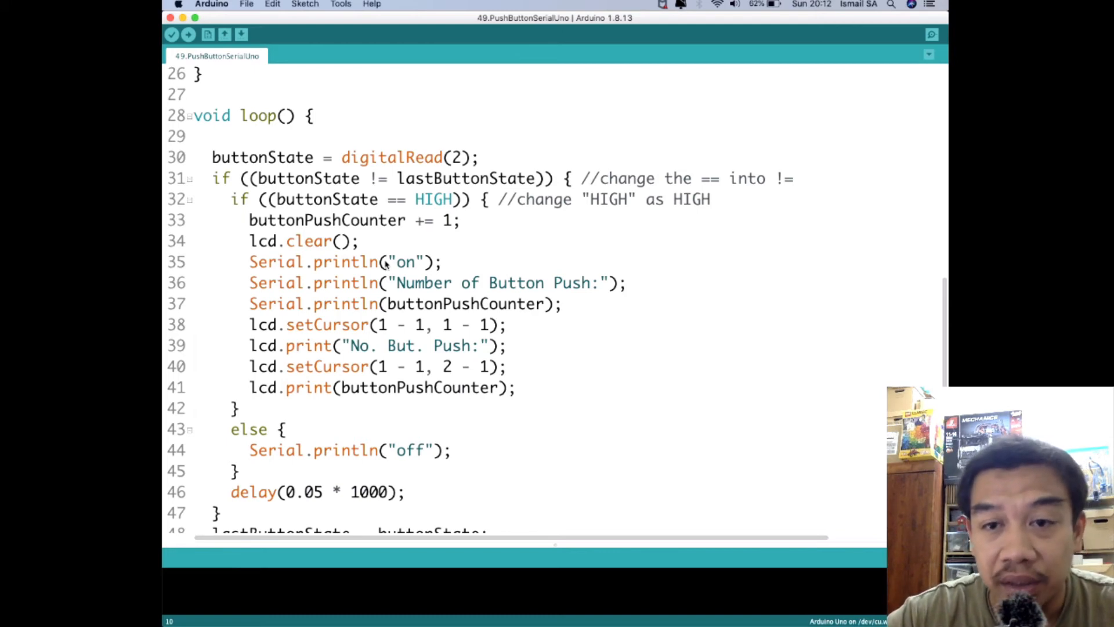
{"action": "mouse_move", "coordinate": [239, 272]}
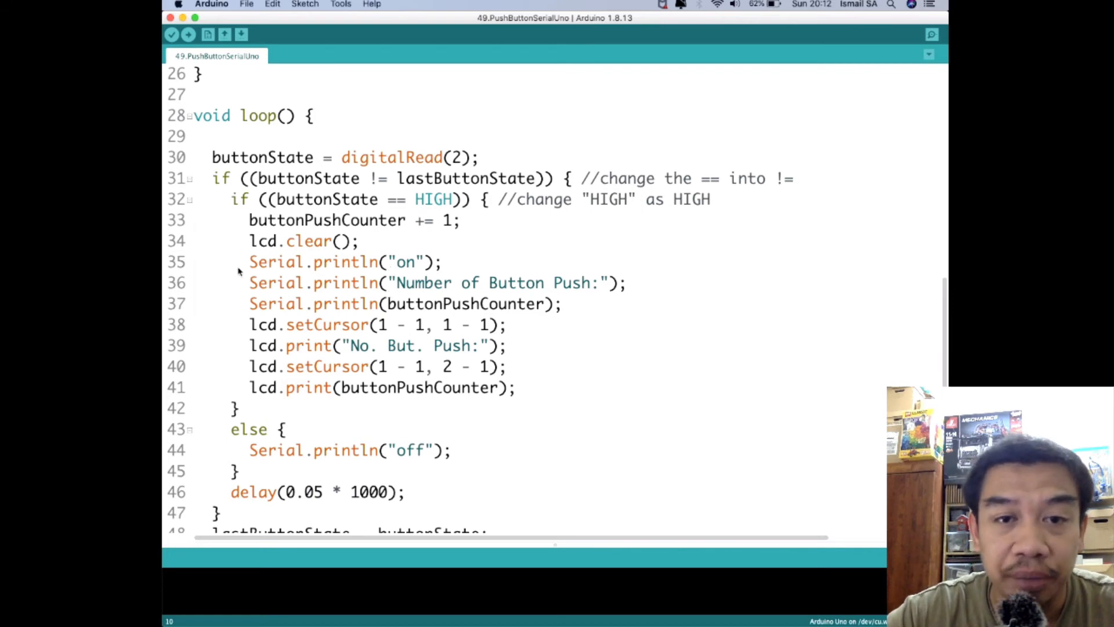
{"action": "scroll", "scroll_direction": "down", "scroll_amount": 3}
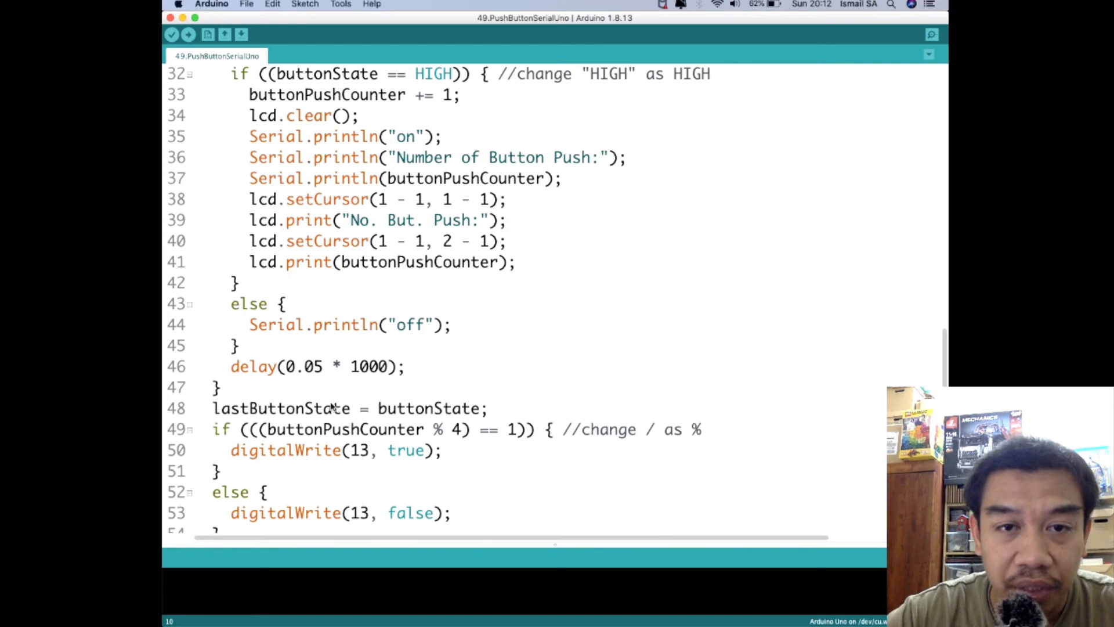
{"action": "mouse_move", "coordinate": [325, 434]}
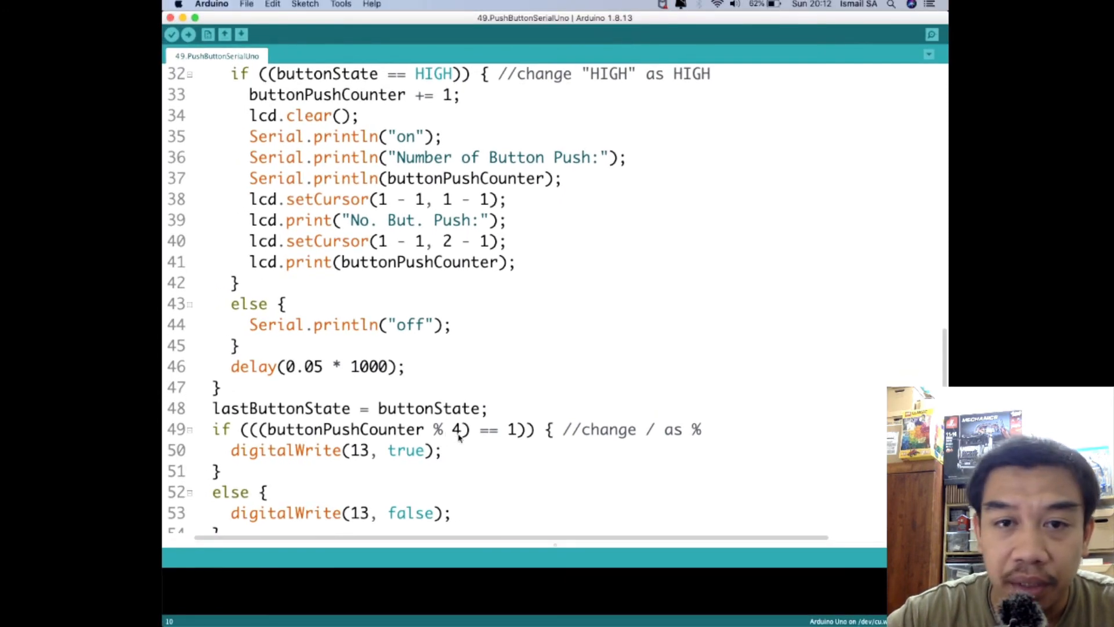
{"action": "mouse_move", "coordinate": [487, 439]}
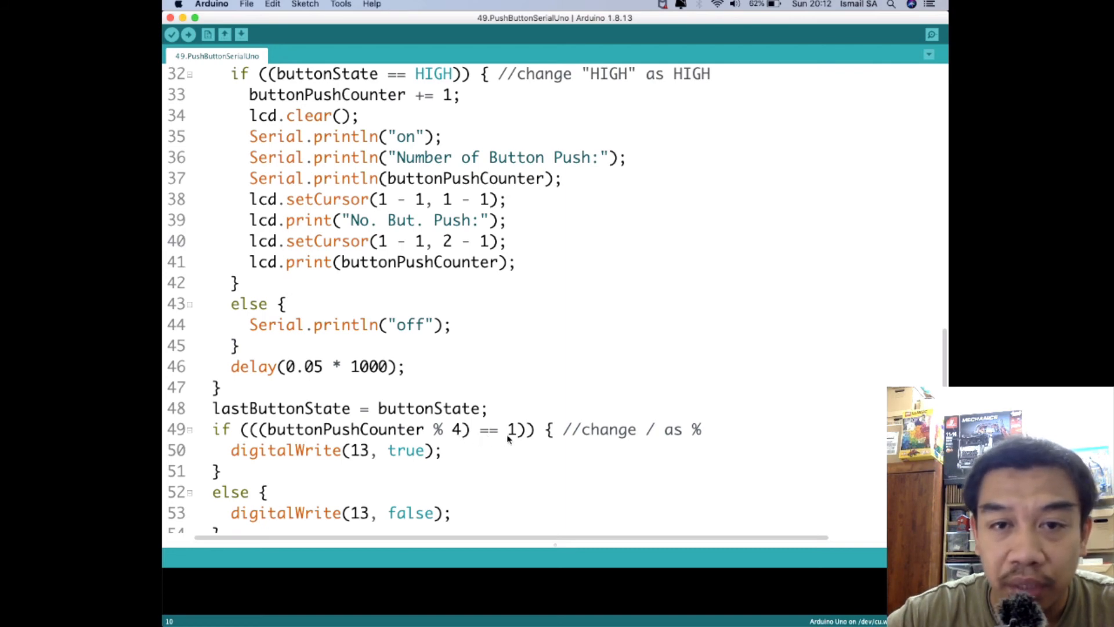
{"action": "scroll", "scroll_direction": "down", "scroll_amount": 3}
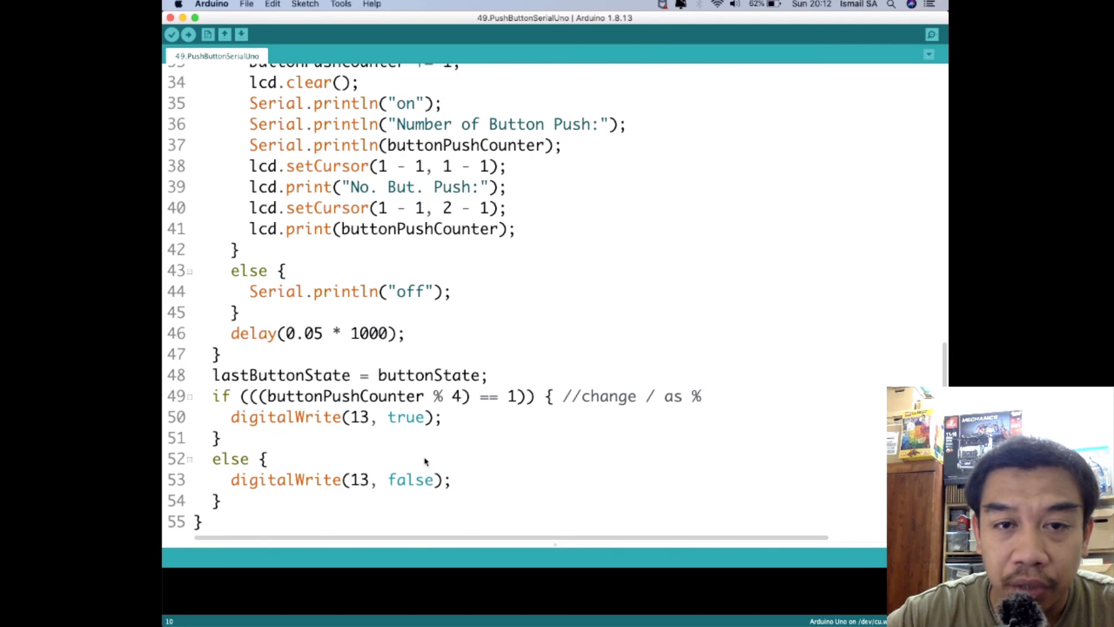